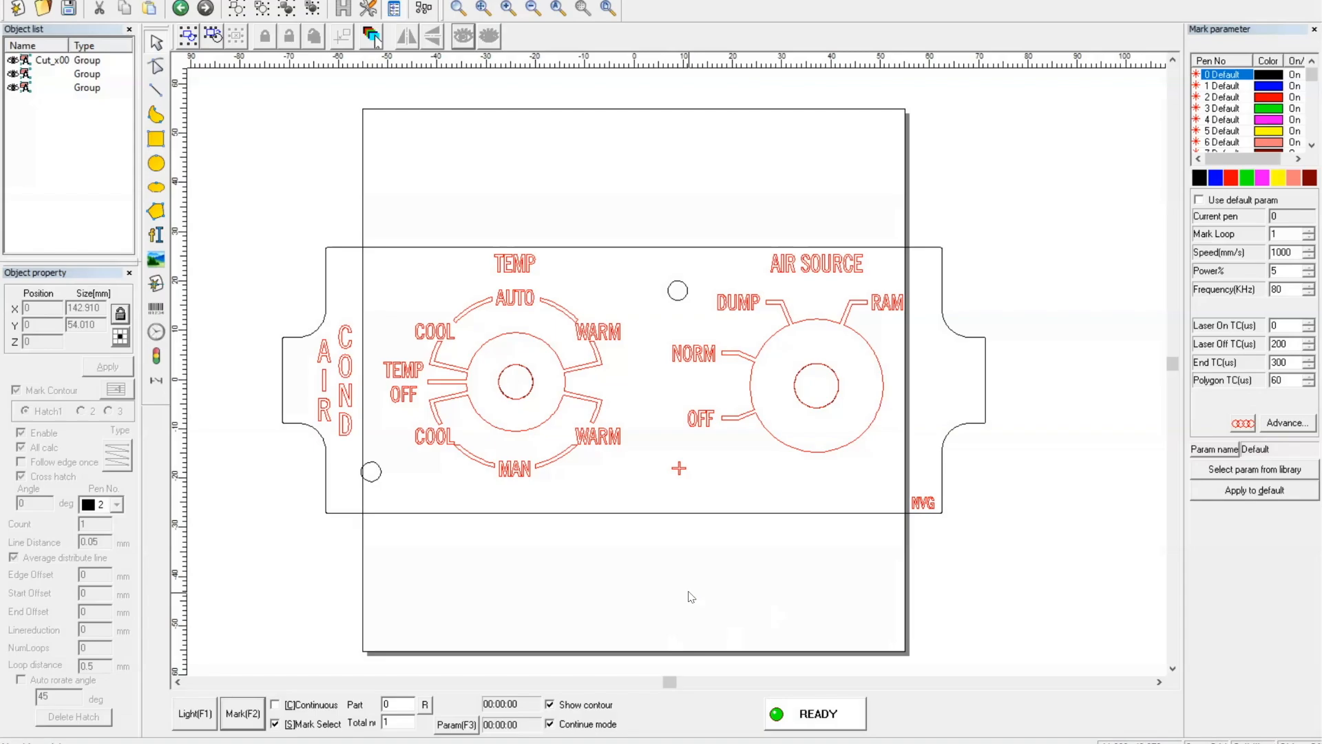
mouse_move(456, 255)
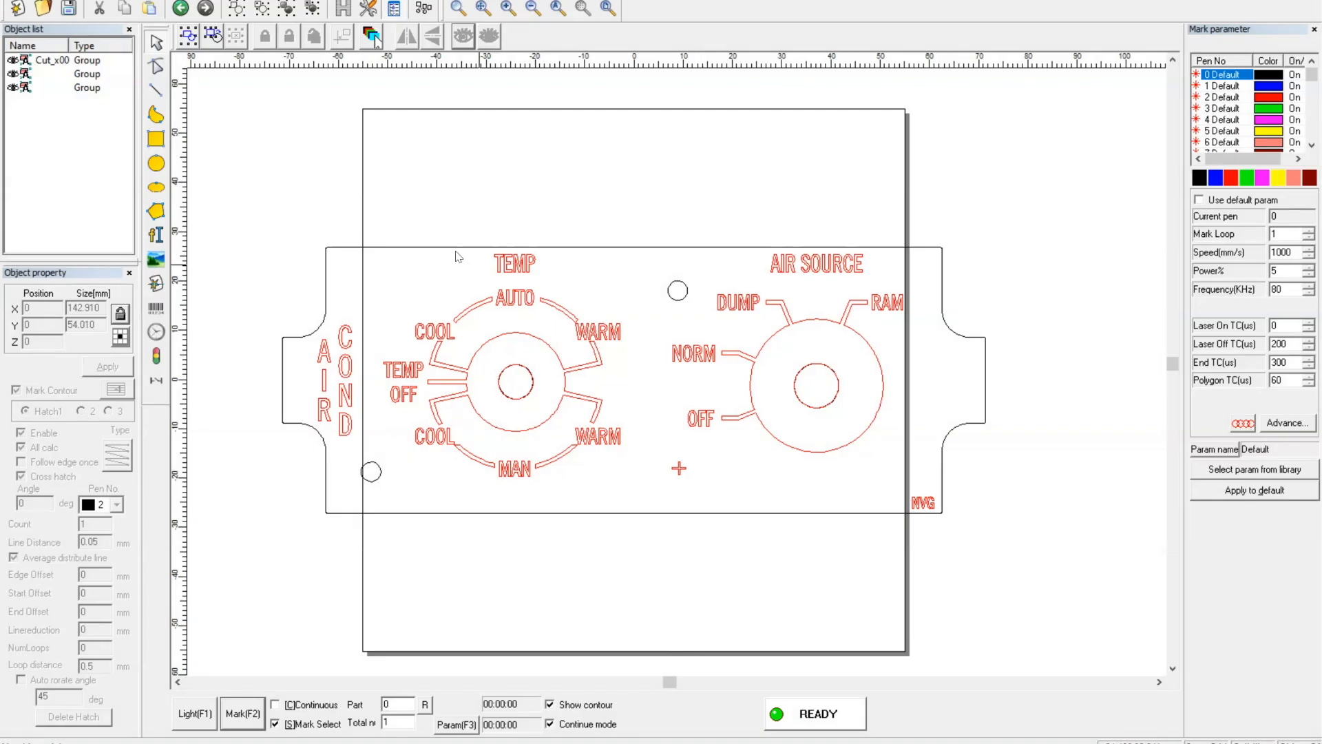
mouse_move(353, 137)
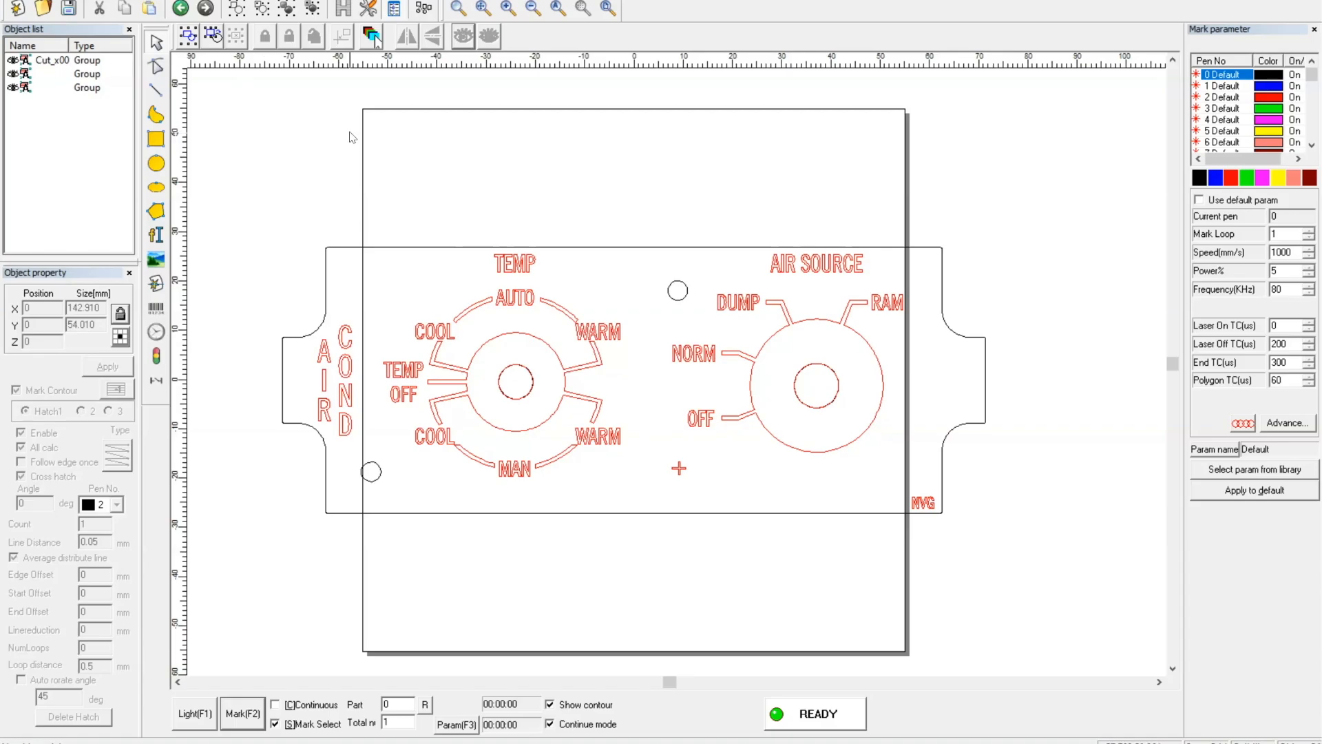
mouse_move(711, 201)
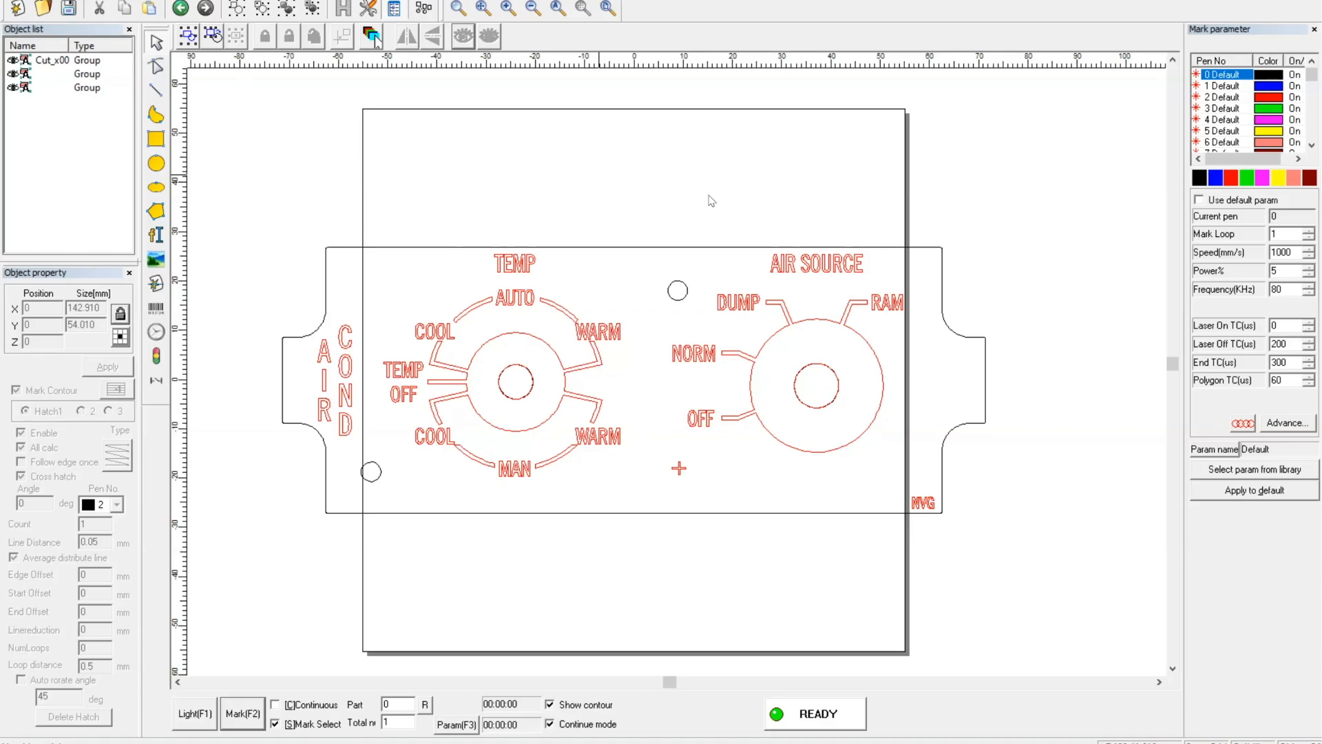
mouse_move(1053, 277)
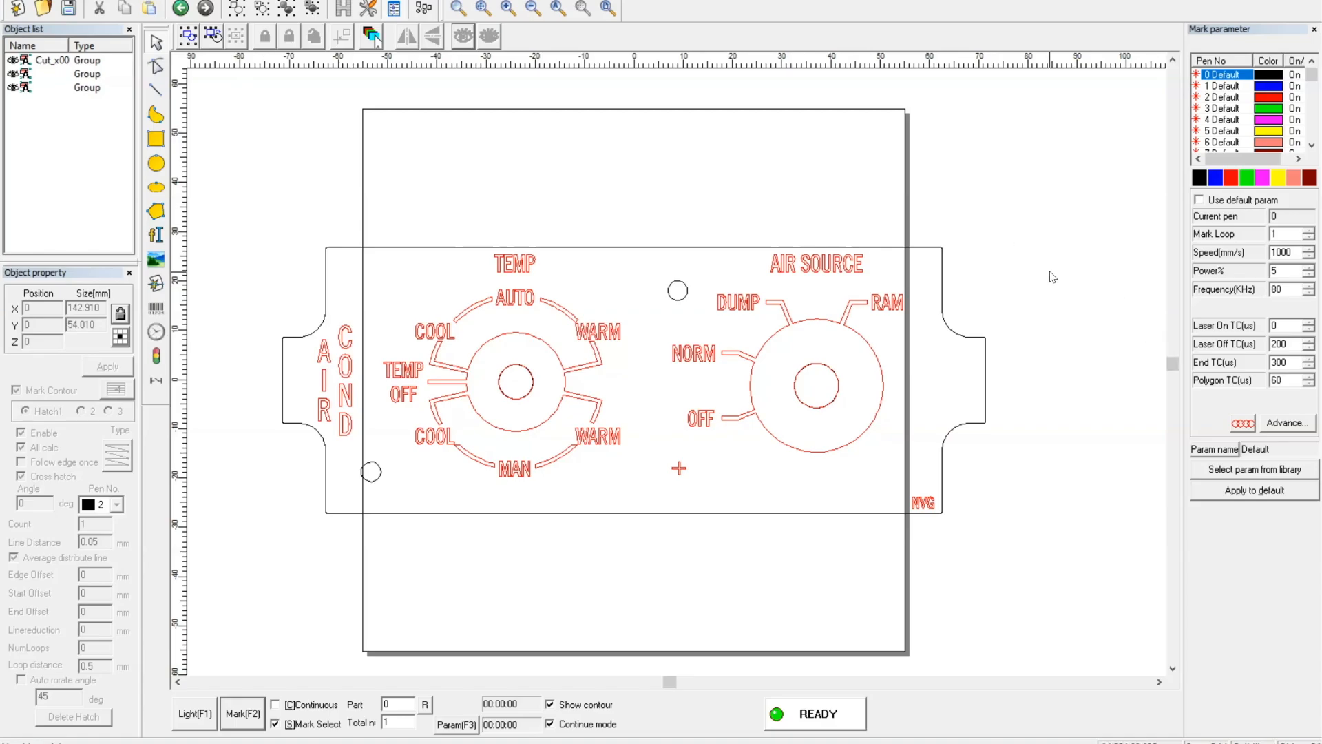
mouse_move(530, 190)
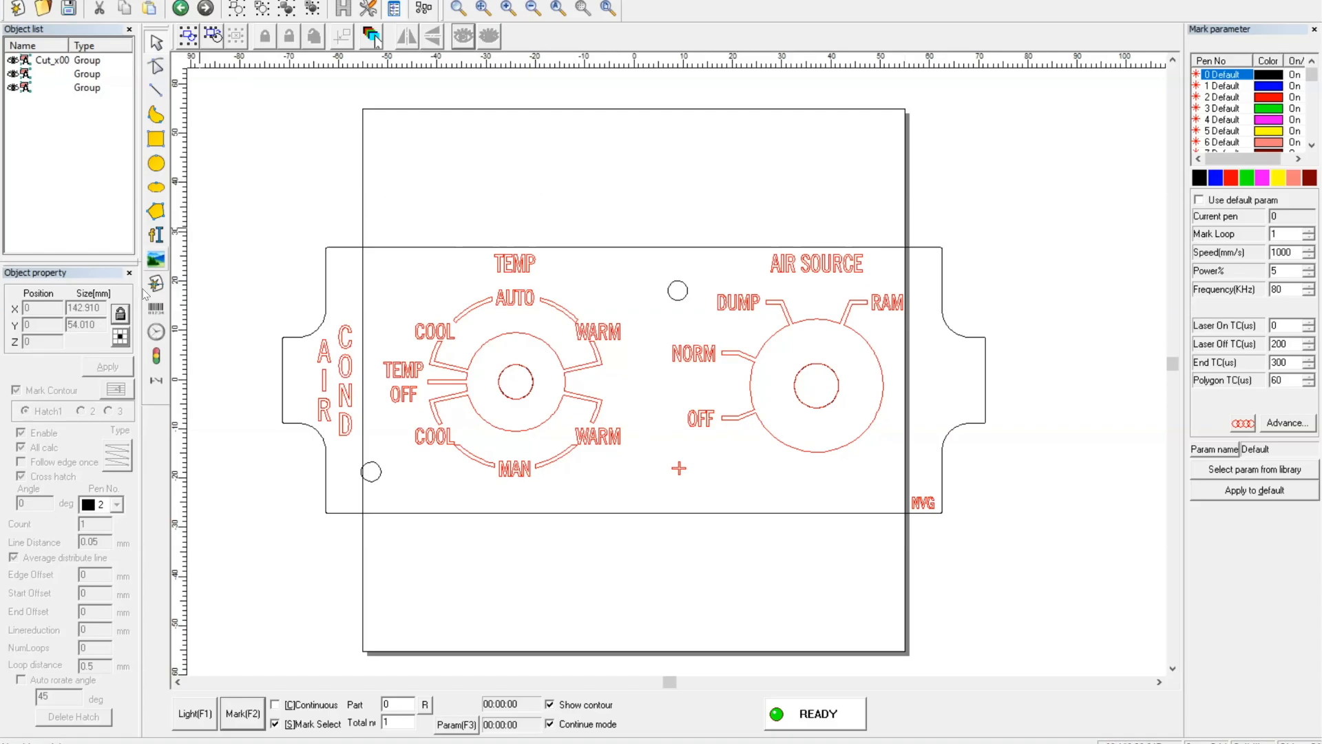
mouse_move(288, 208)
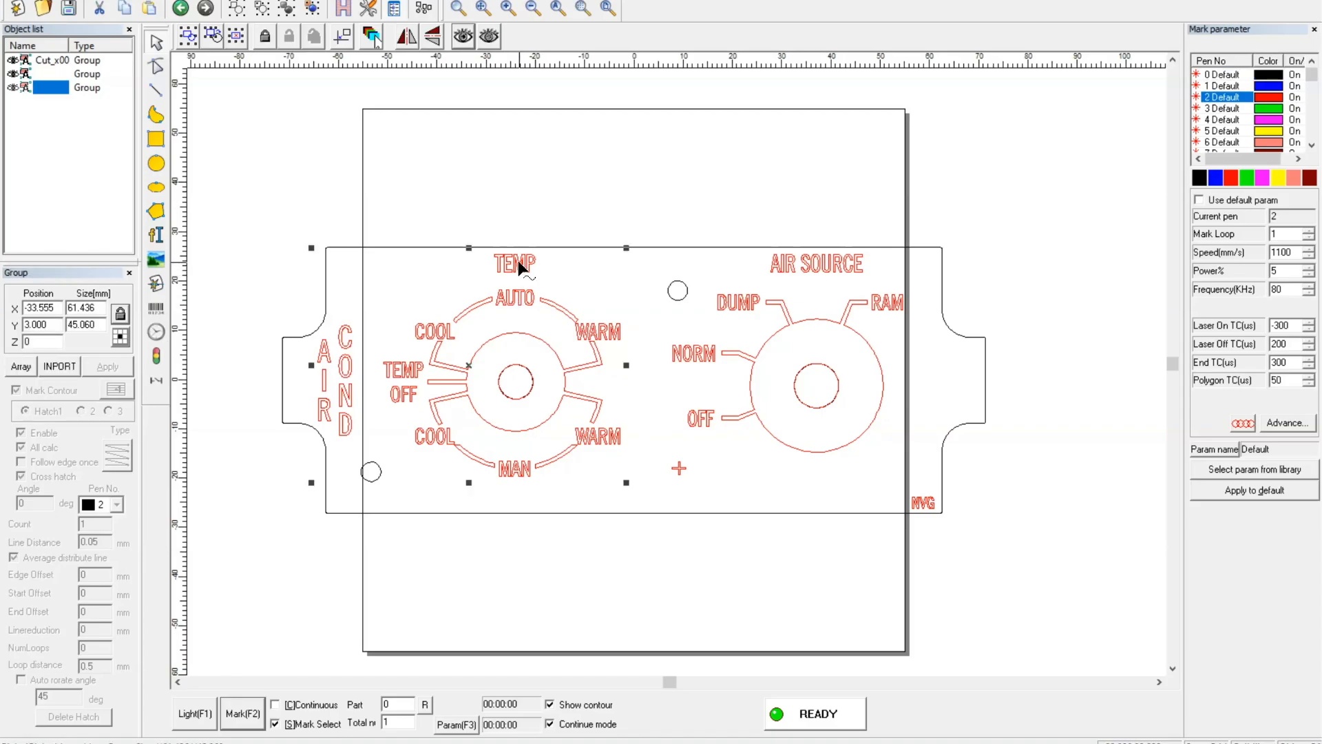
Cross-hatch the TEMP and AIR SOURCE dial groups with 0.05 mm line spacing.
left_click(116, 389)
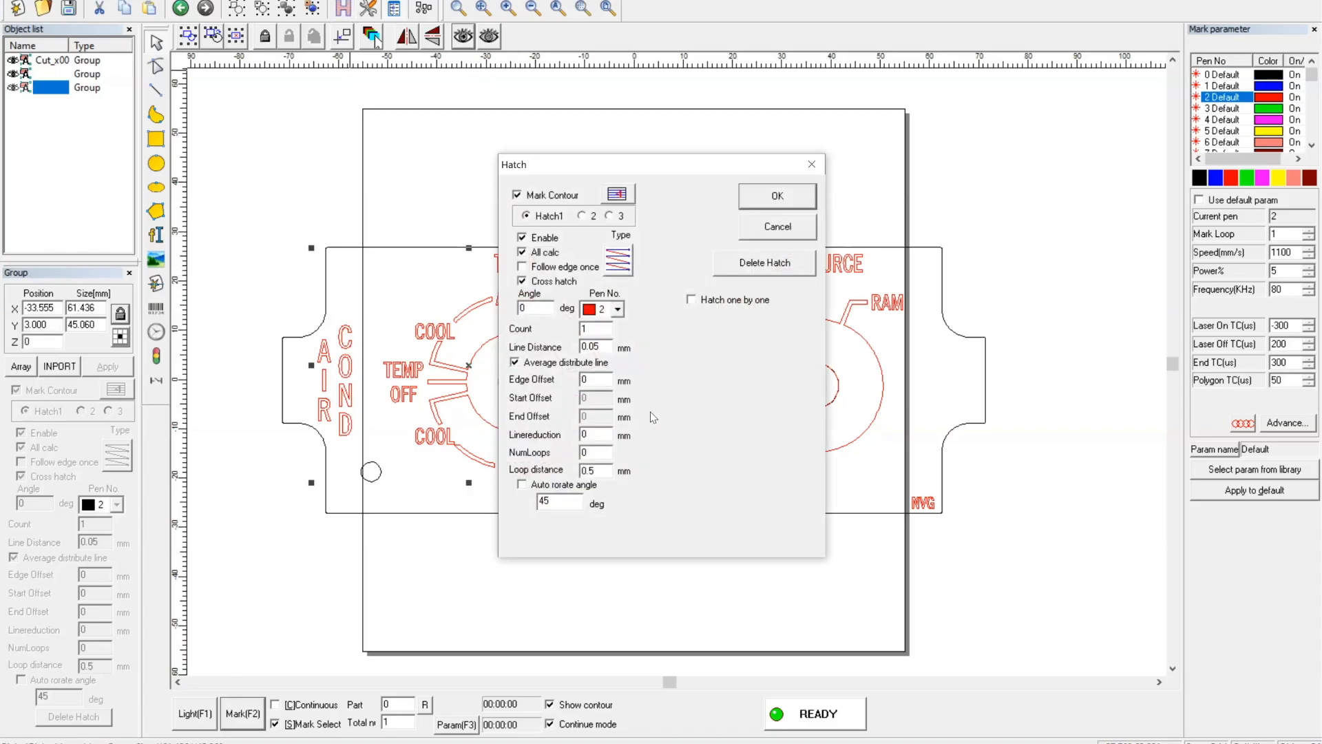
mouse_move(624, 399)
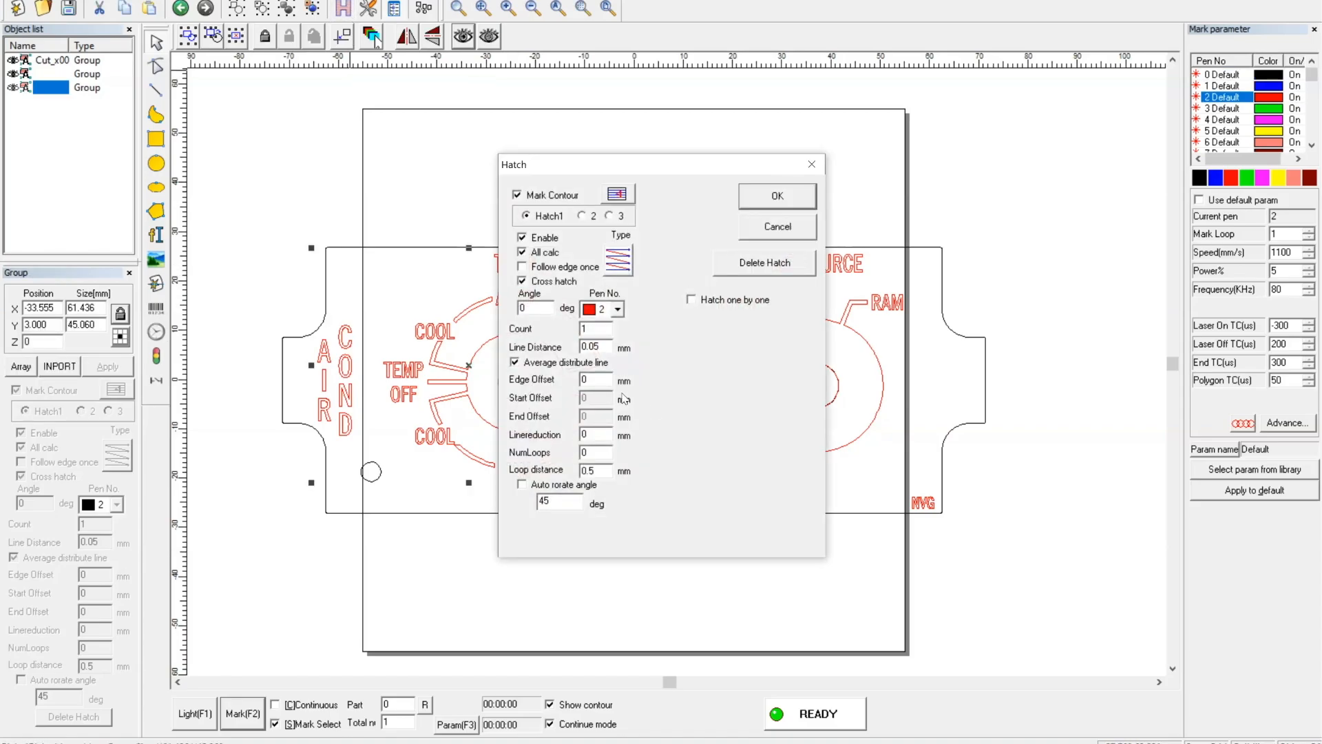
mouse_move(605, 146)
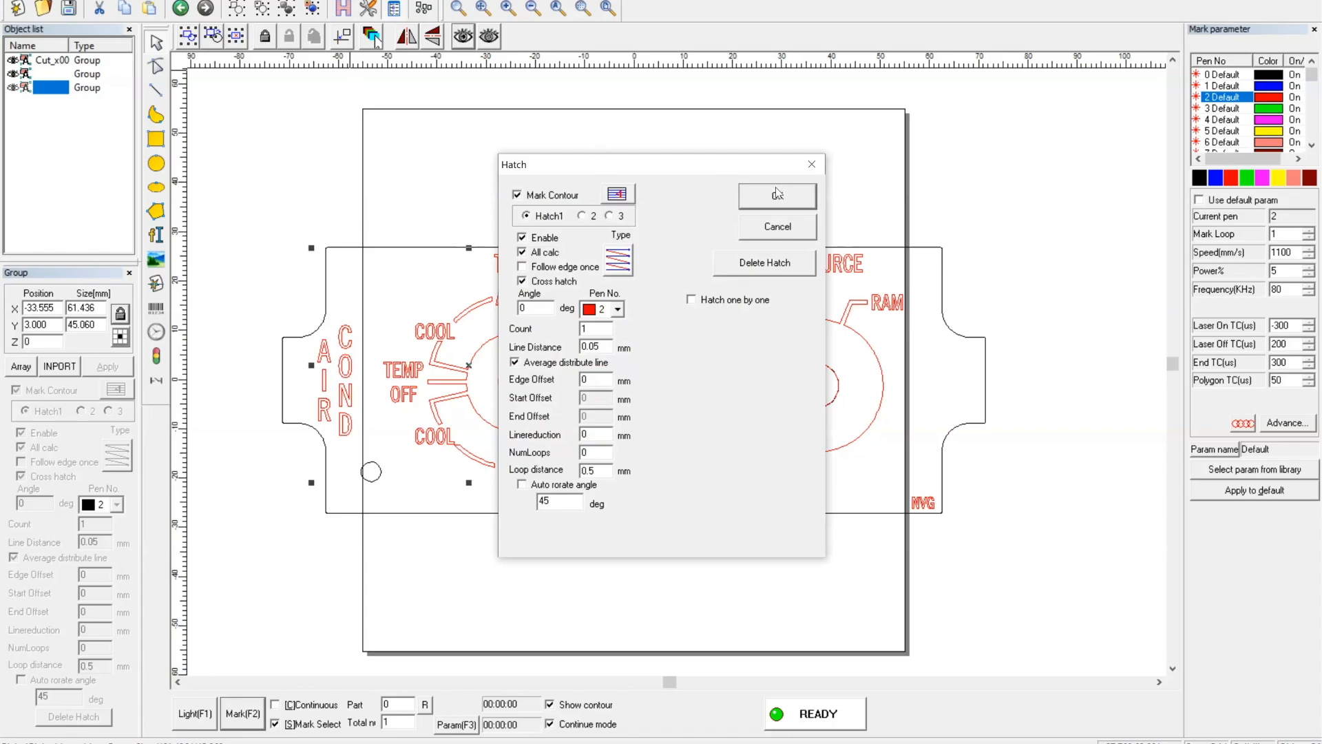
left_click(776, 195)
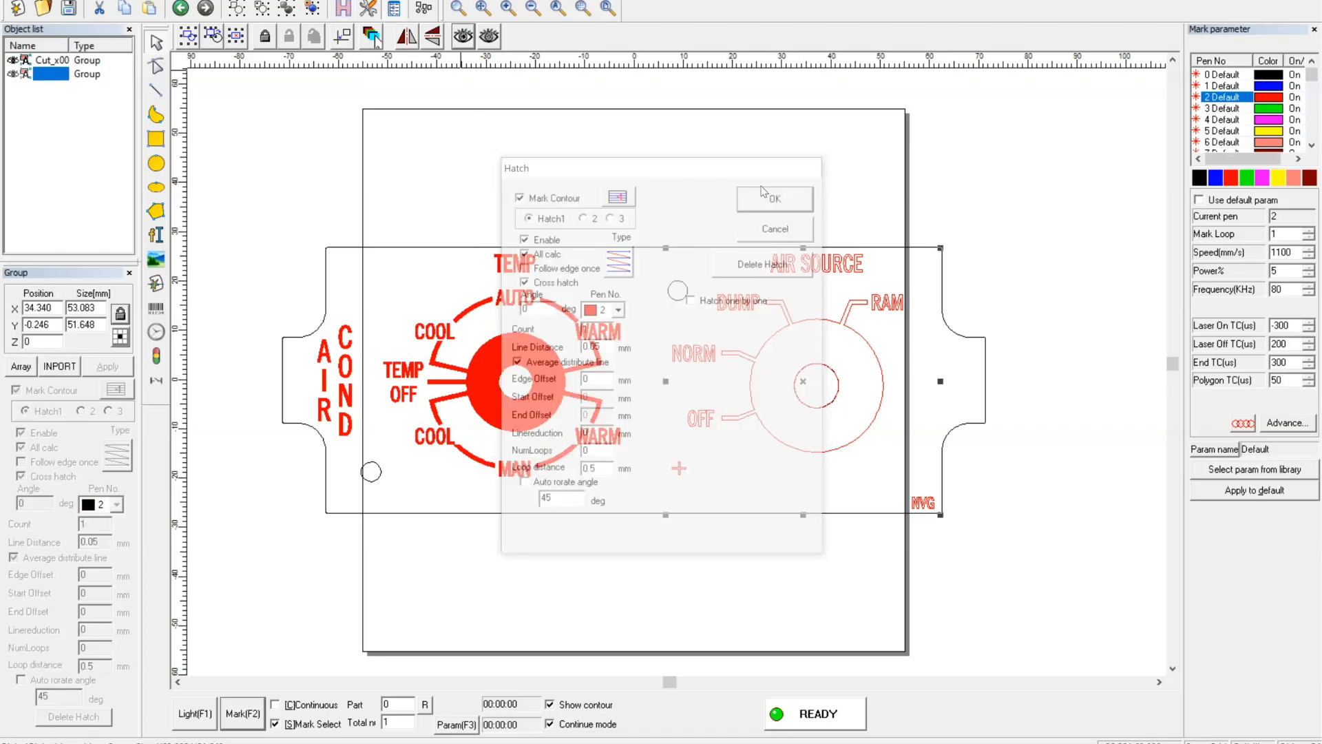
left_click(773, 199)
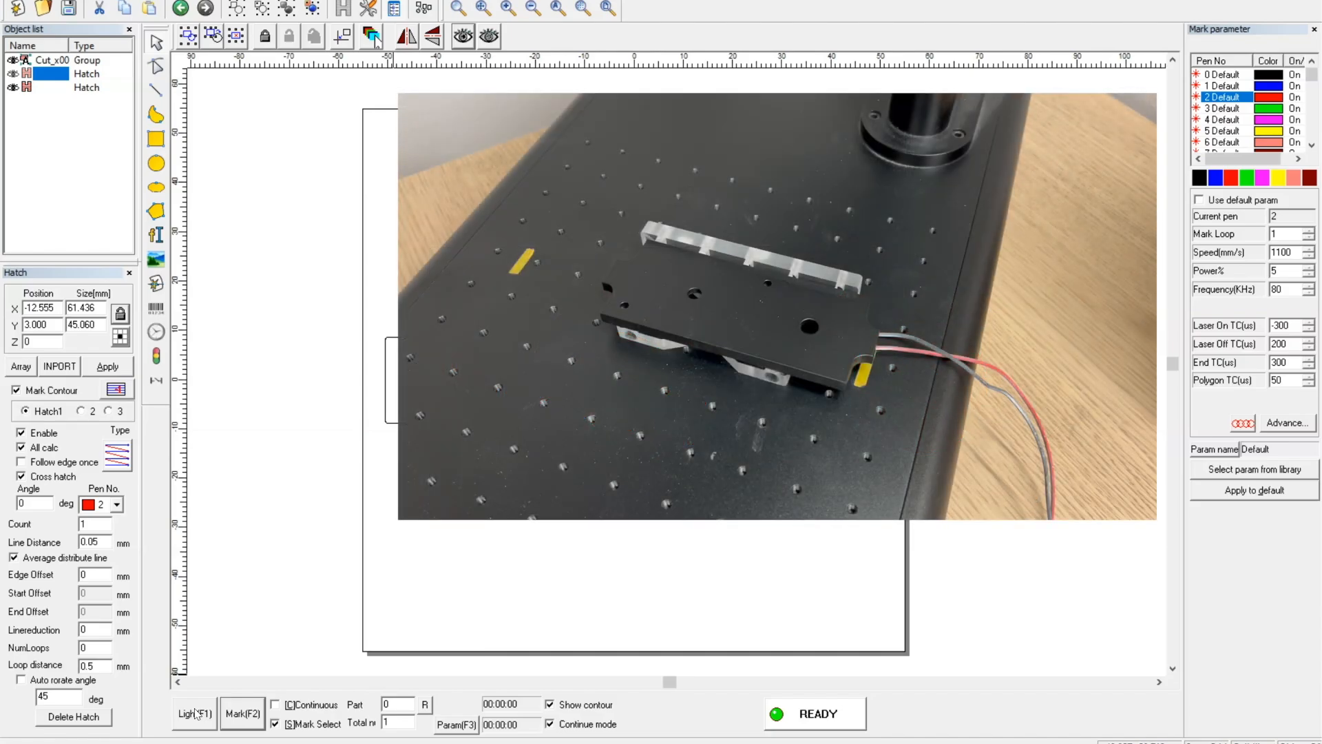
left_click(194, 713)
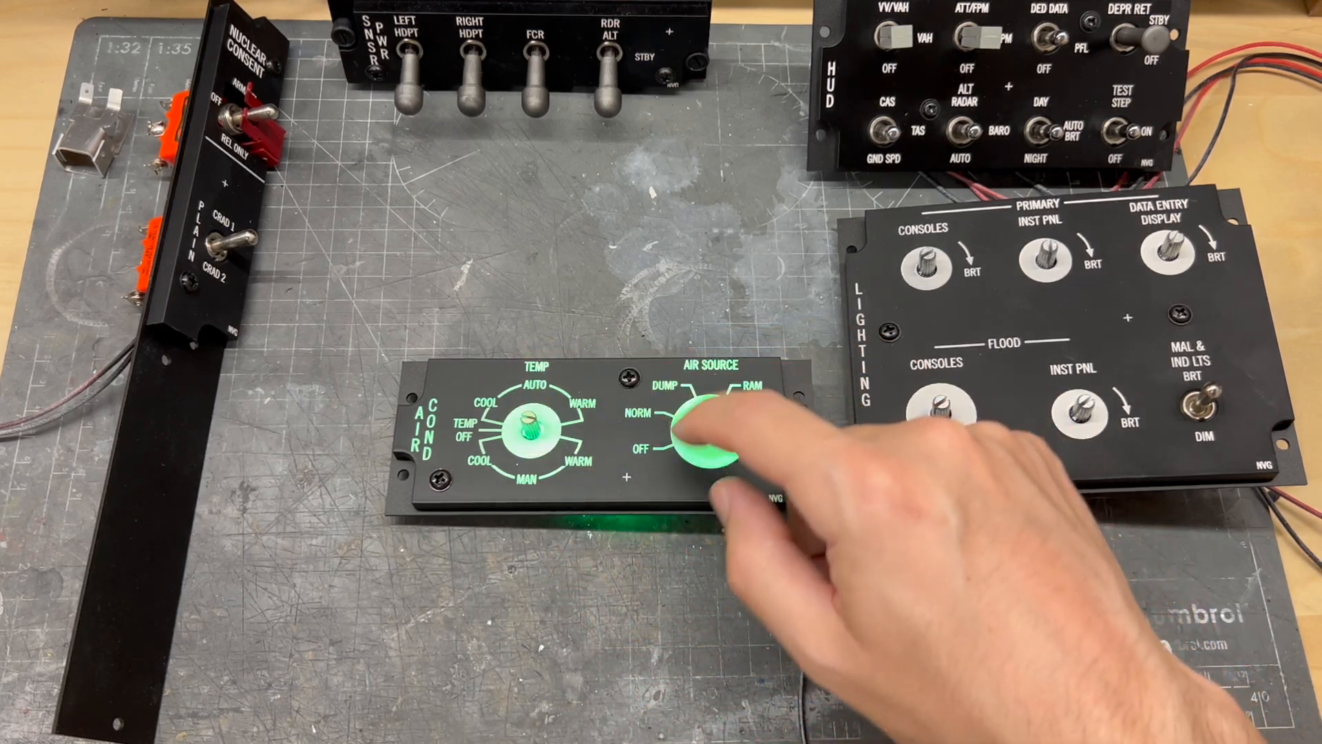
Show the lit AIR COND panel with both dial knobs installed and AIR SOURCE glowing.
left_click(709, 430)
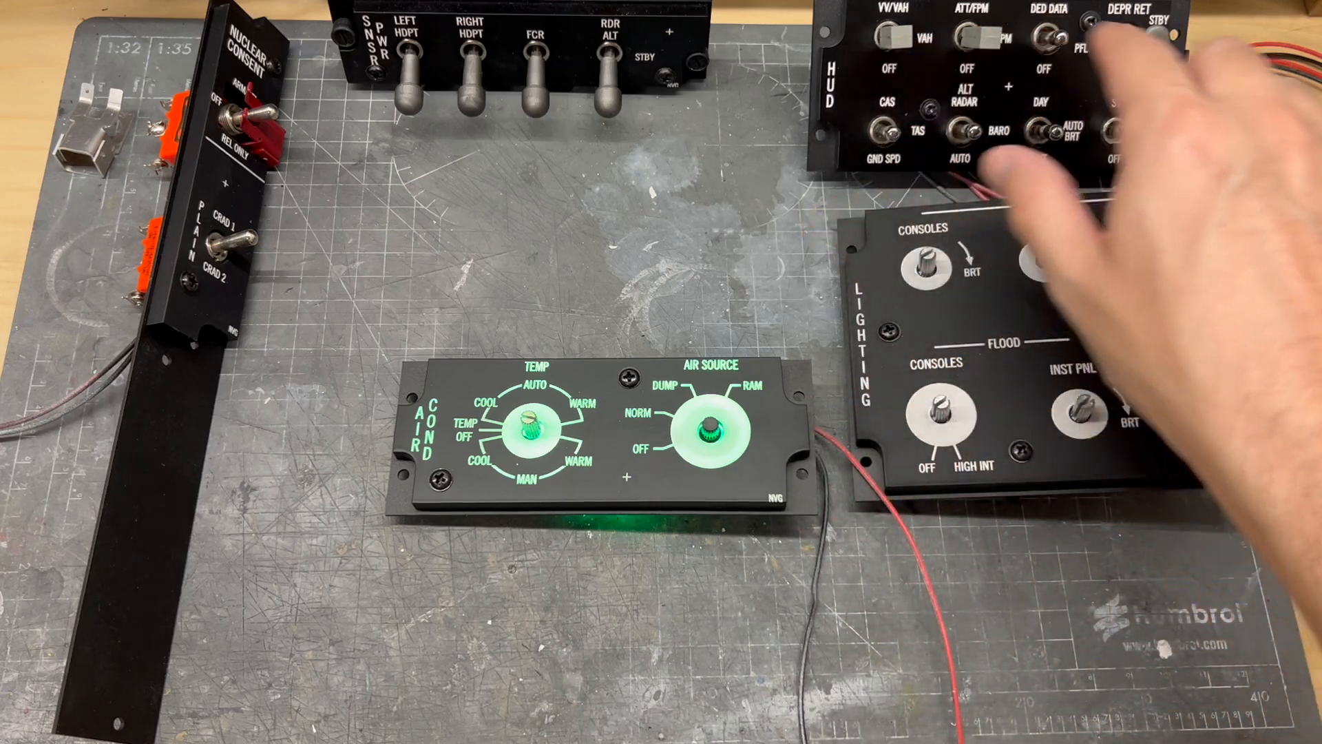